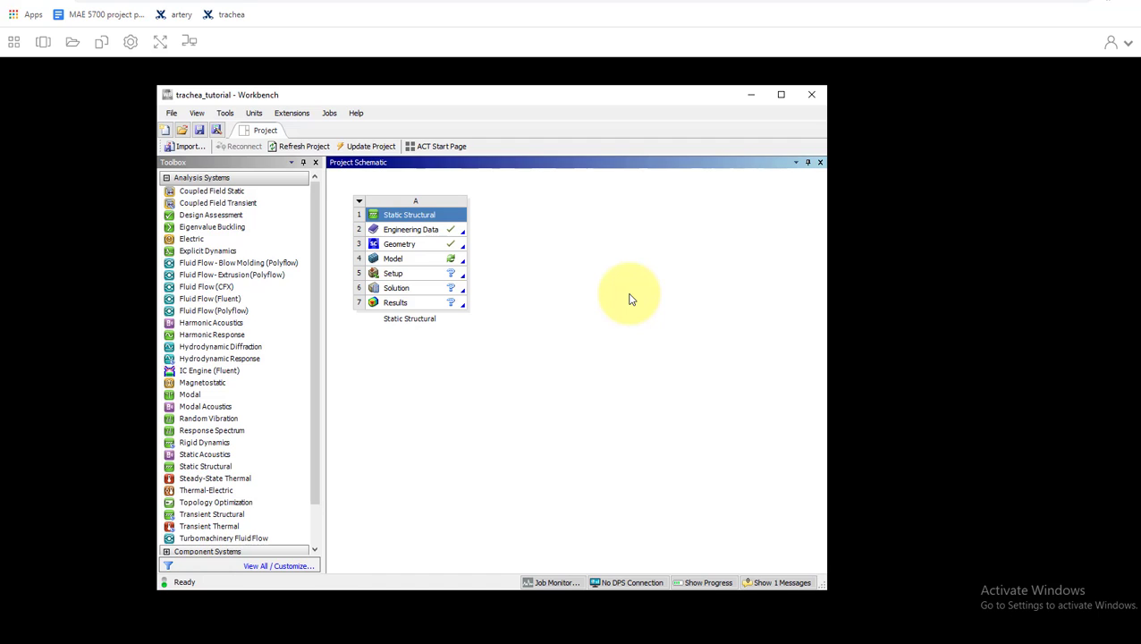
mouse_move(554, 282)
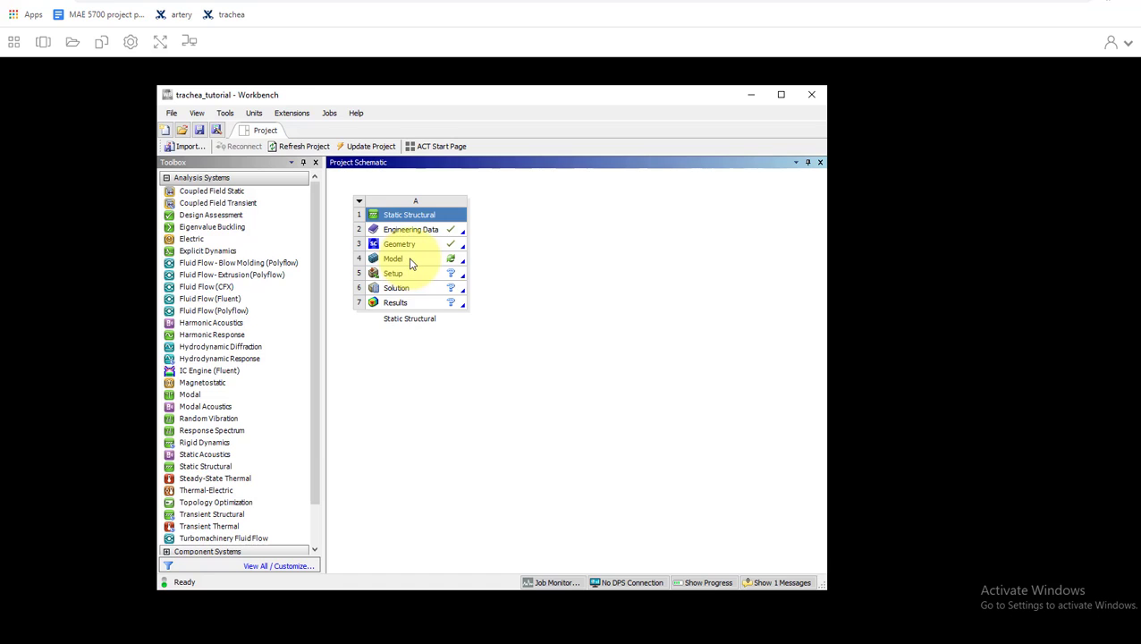
- Launch Mechanical from the Static Structural system's Model cell
double_click(394, 257)
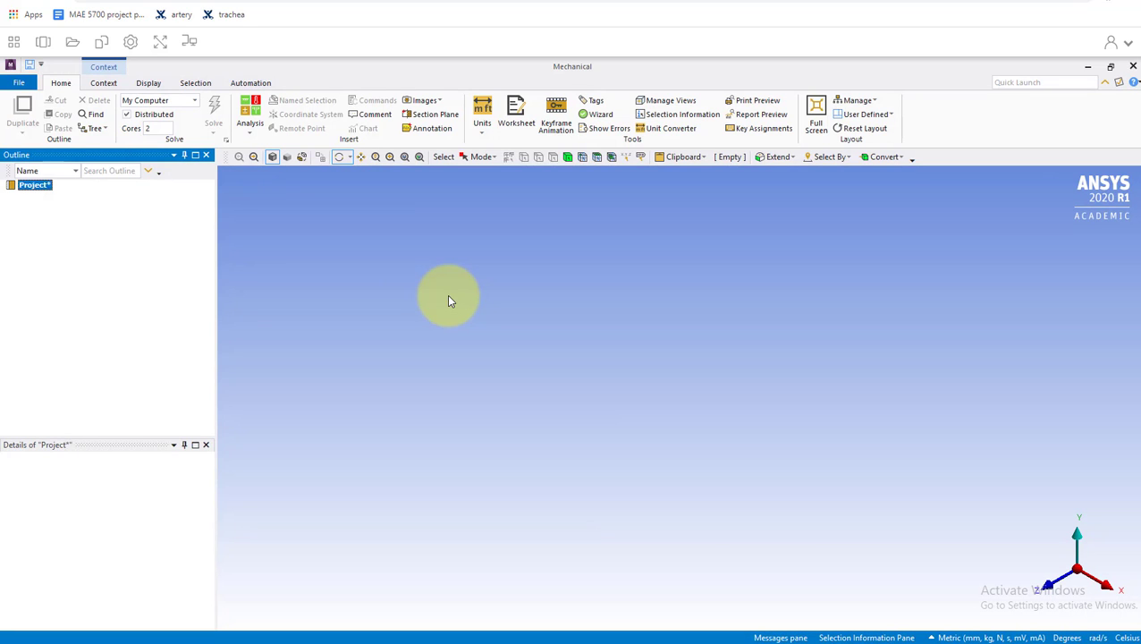
- Expand the Geometry tree to list the trachea's ring and tissue surface bodies
click(36, 184)
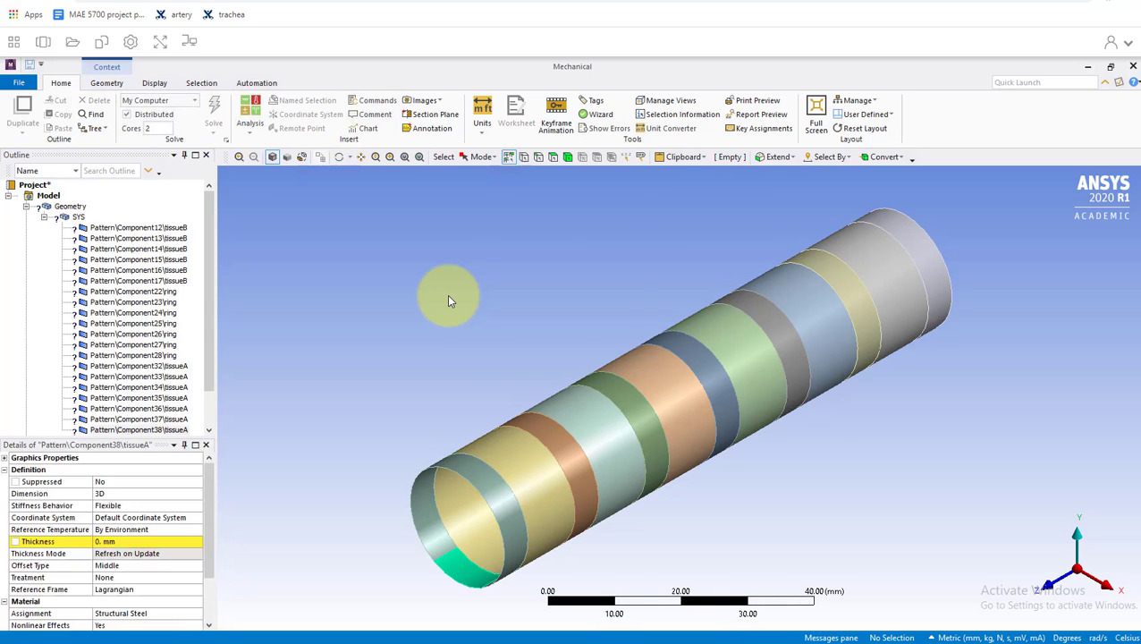
mouse_move(858, 304)
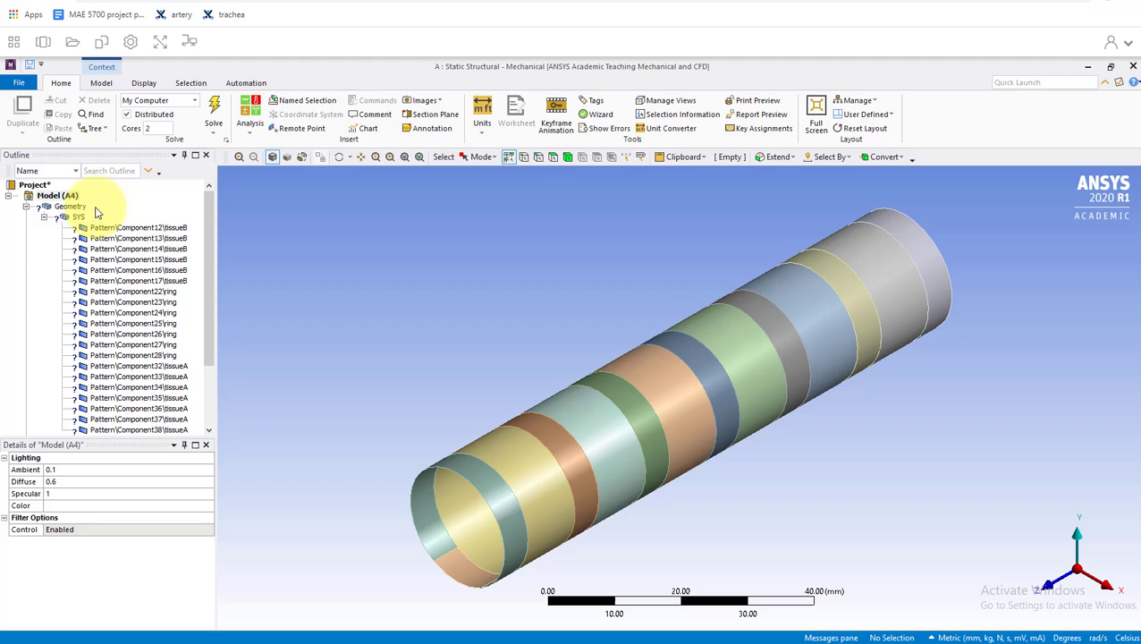
scroll(down, 3)
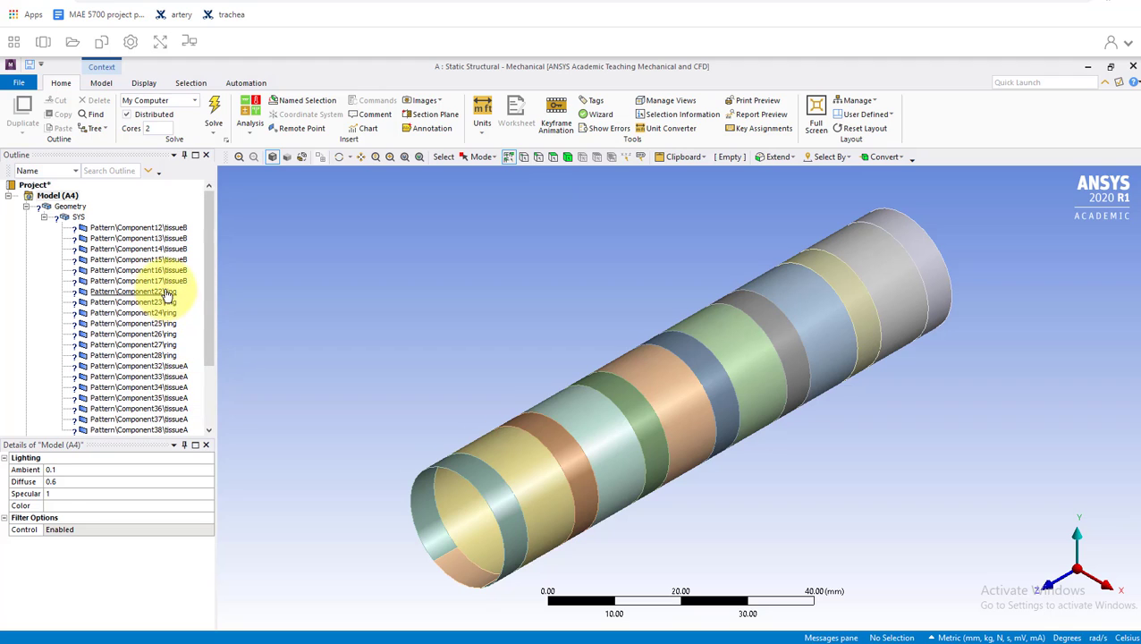
- Assign the seven ring surfaces a 1.1 mm thickness and the cartilage material
click(132, 292)
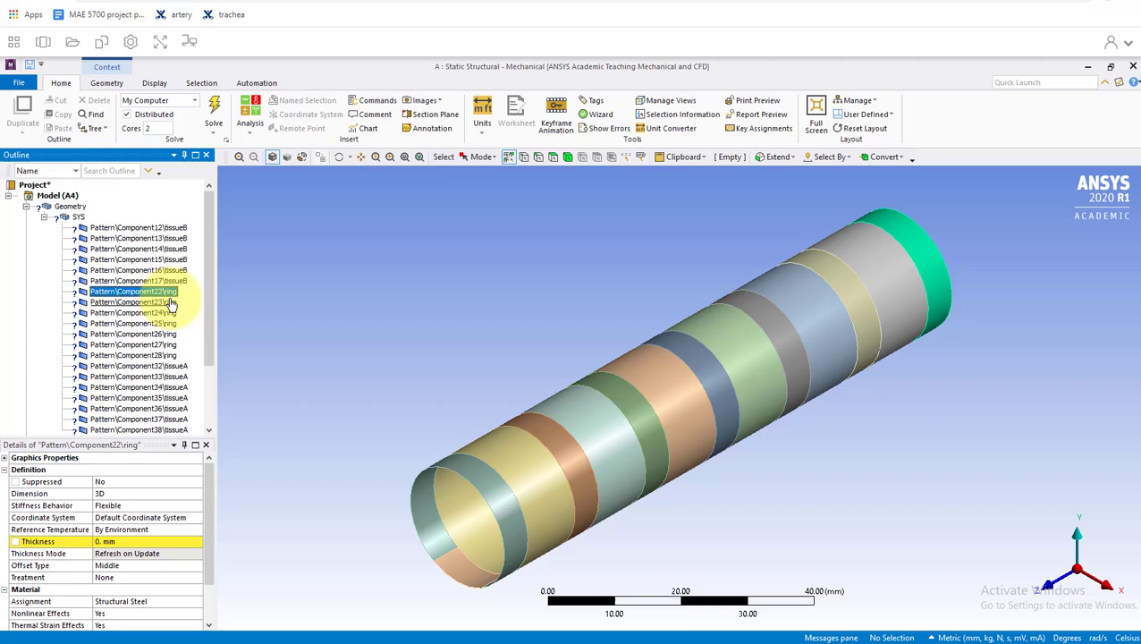
click(133, 322)
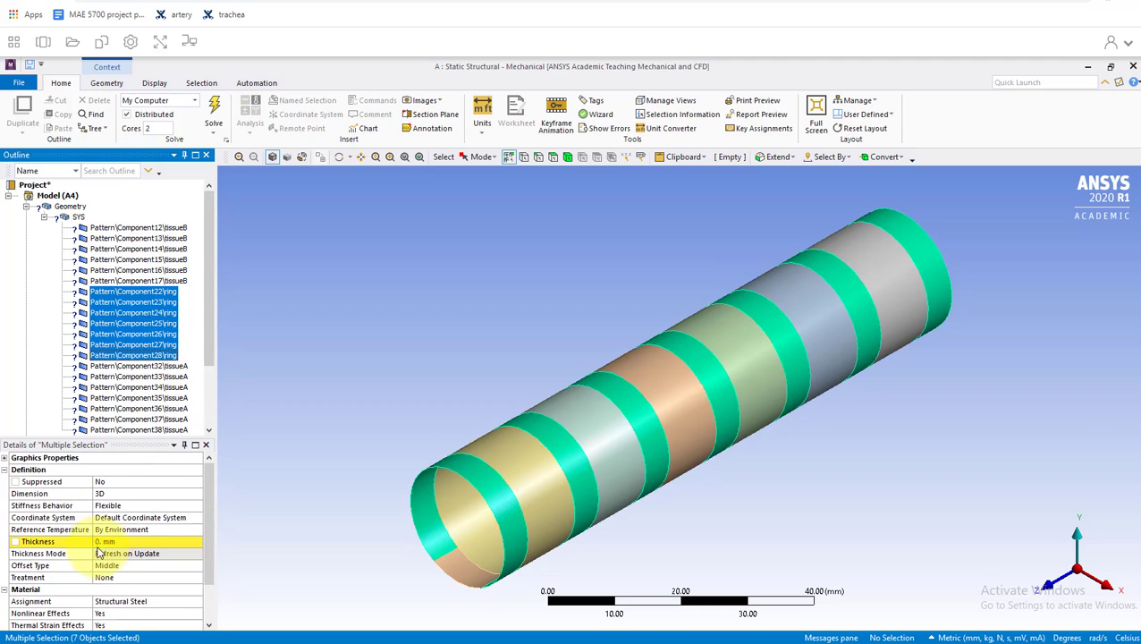
click(134, 540)
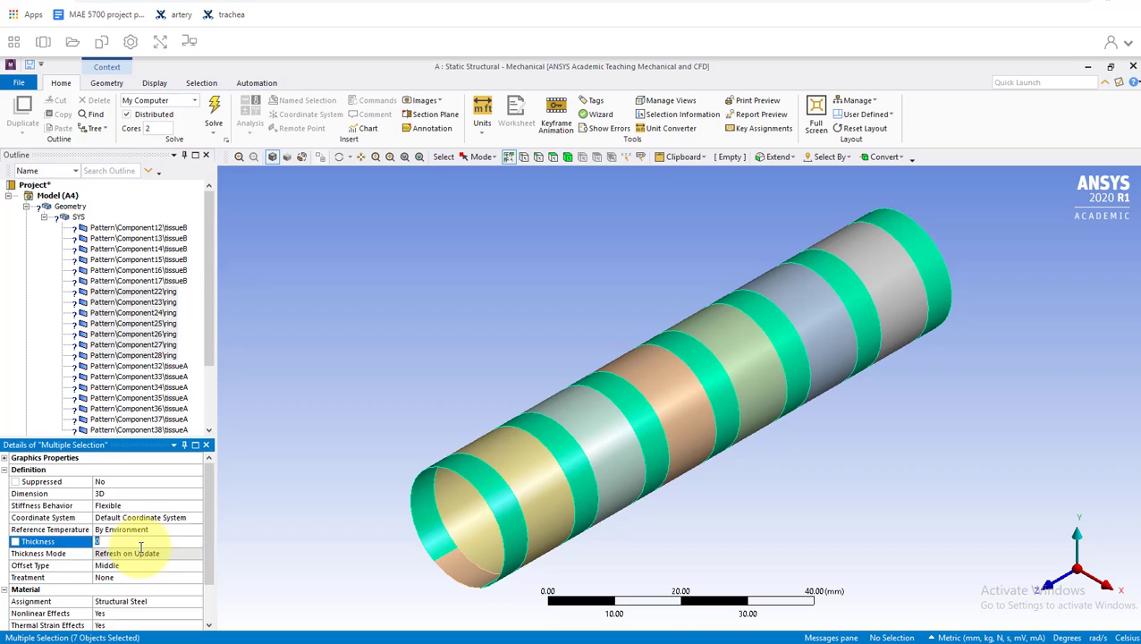
text(1.1 mm)
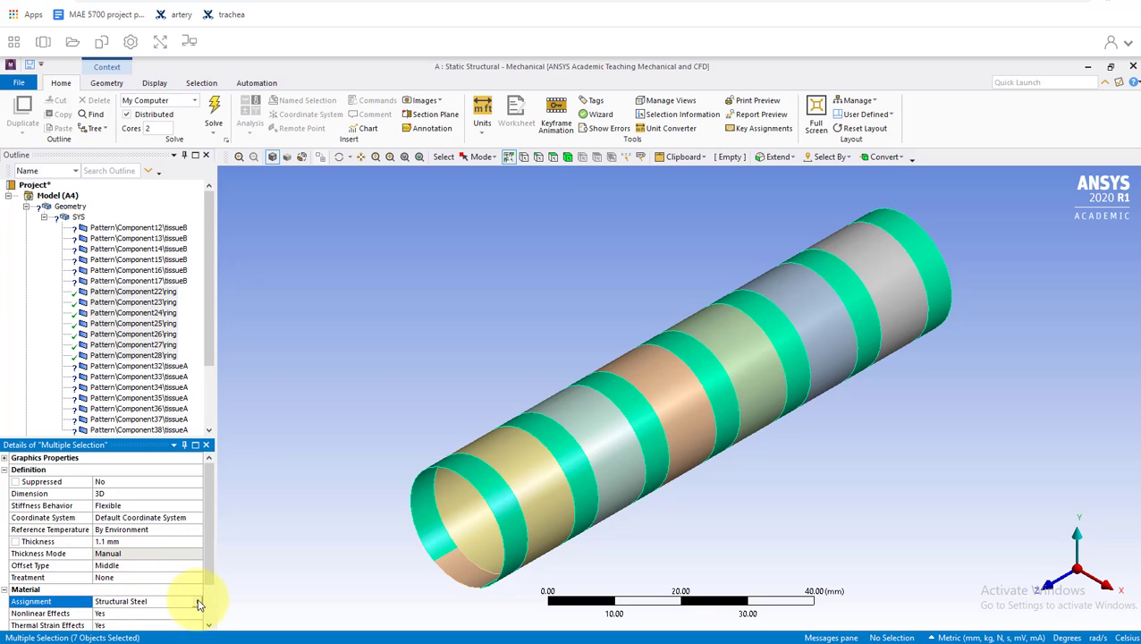
click(197, 601)
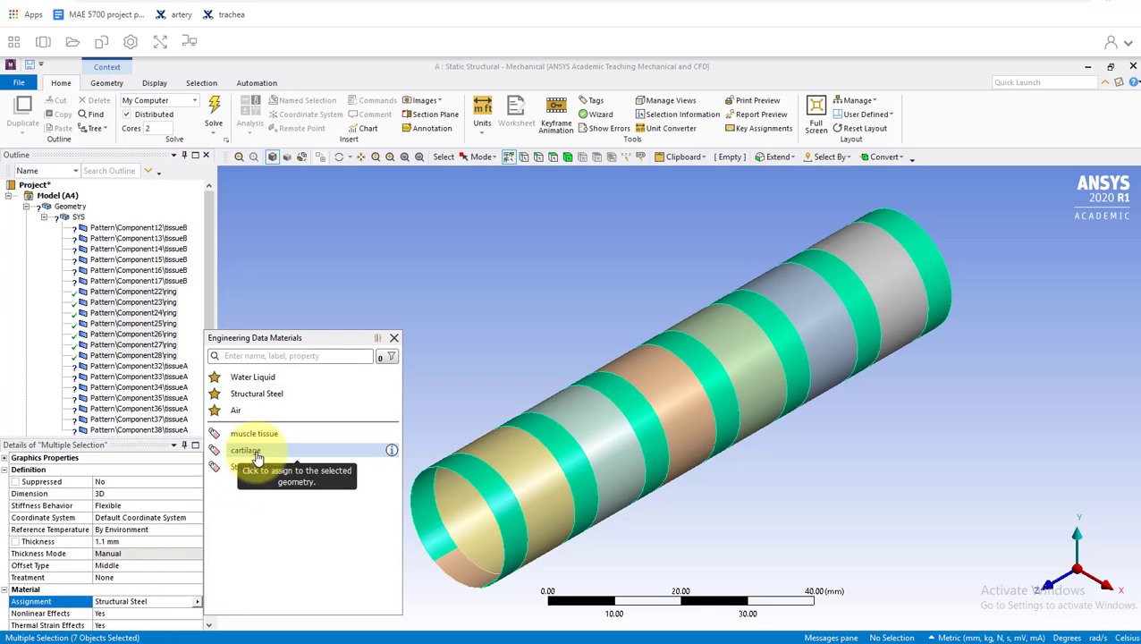
click(247, 451)
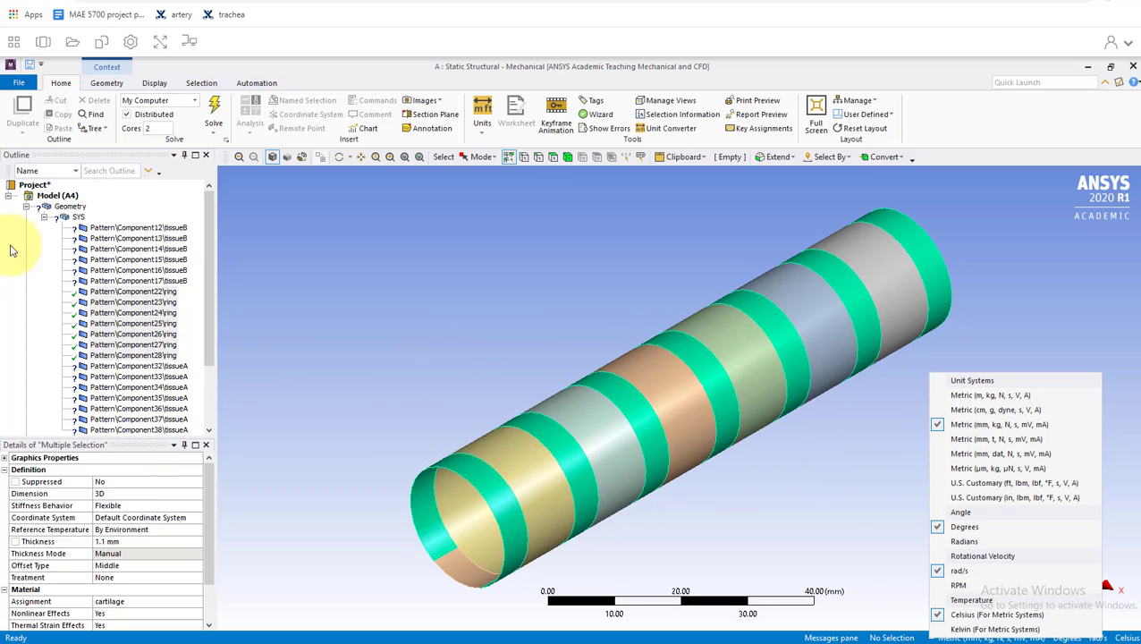
- Assign the thirteen tissue surfaces their shell thickness and tissue material
click(139, 227)
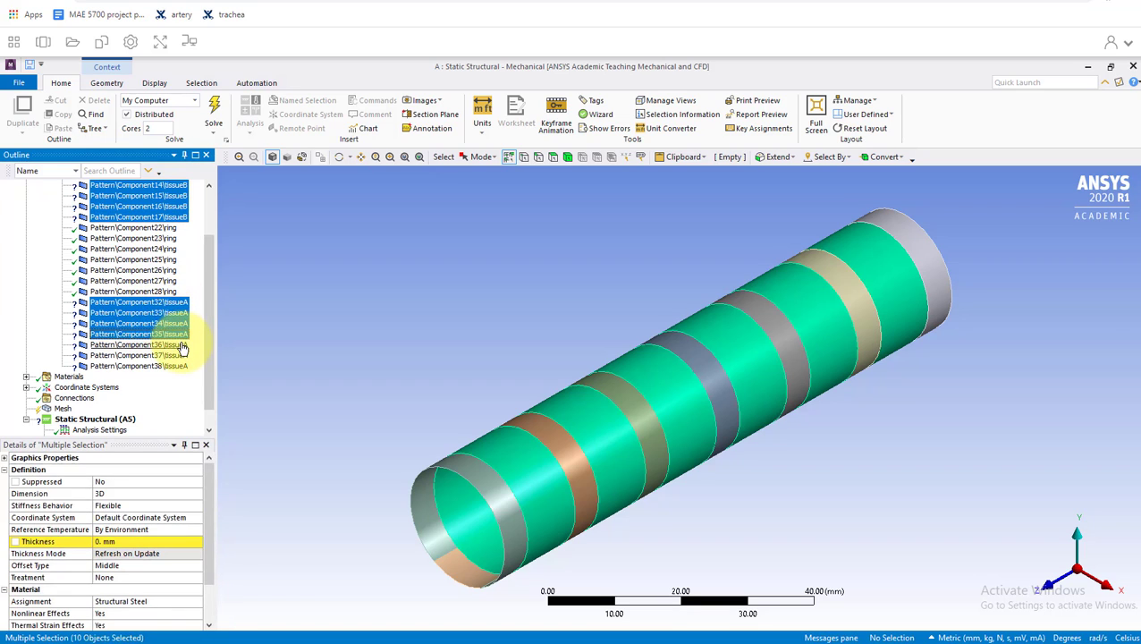
click(140, 354)
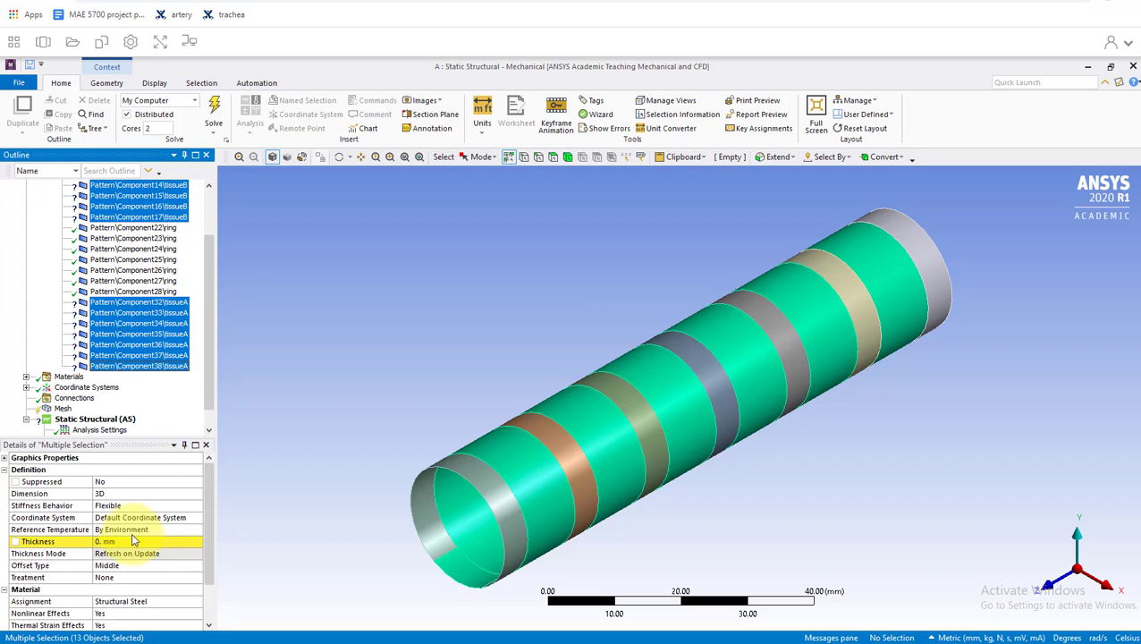
click(134, 540)
text(1)
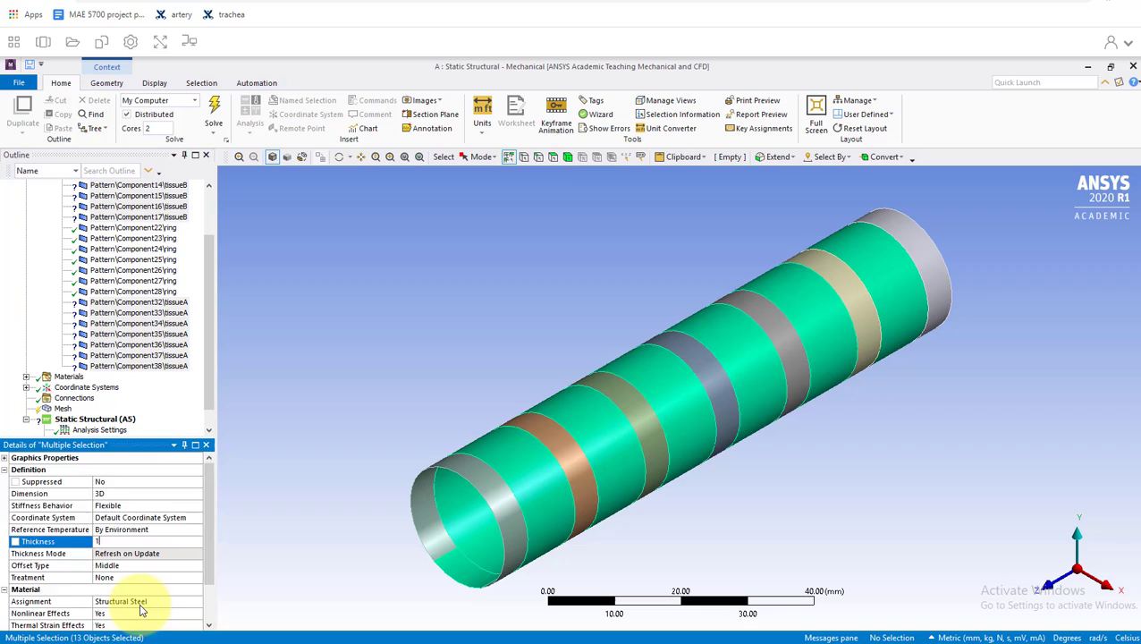
click(195, 601)
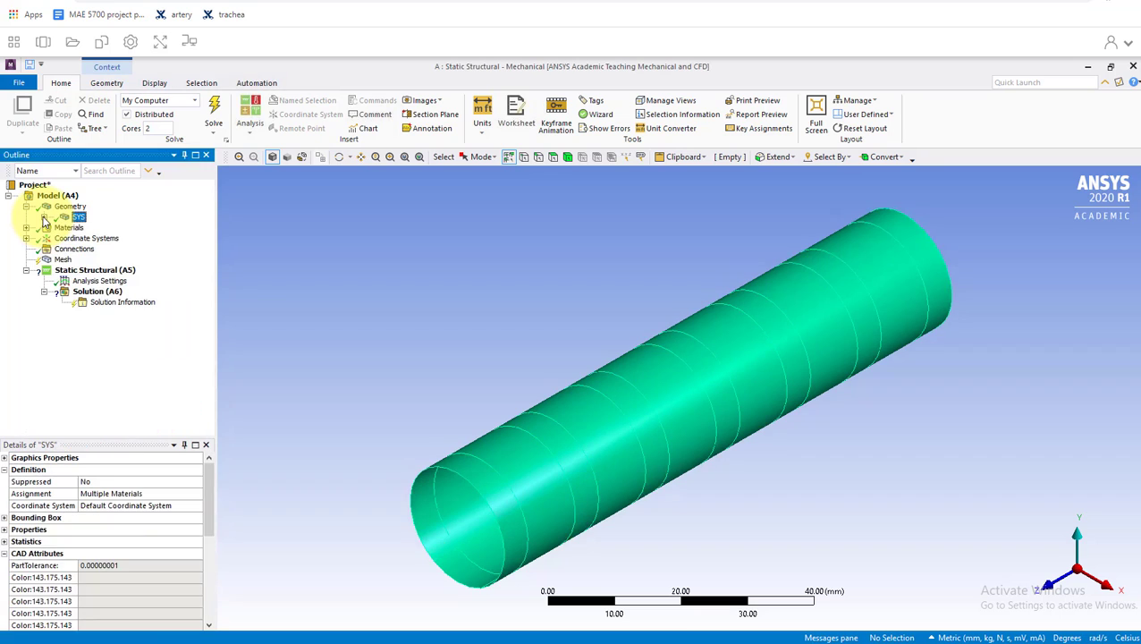
- Generate a default mesh on the whole trachea surface geometry
click(72, 206)
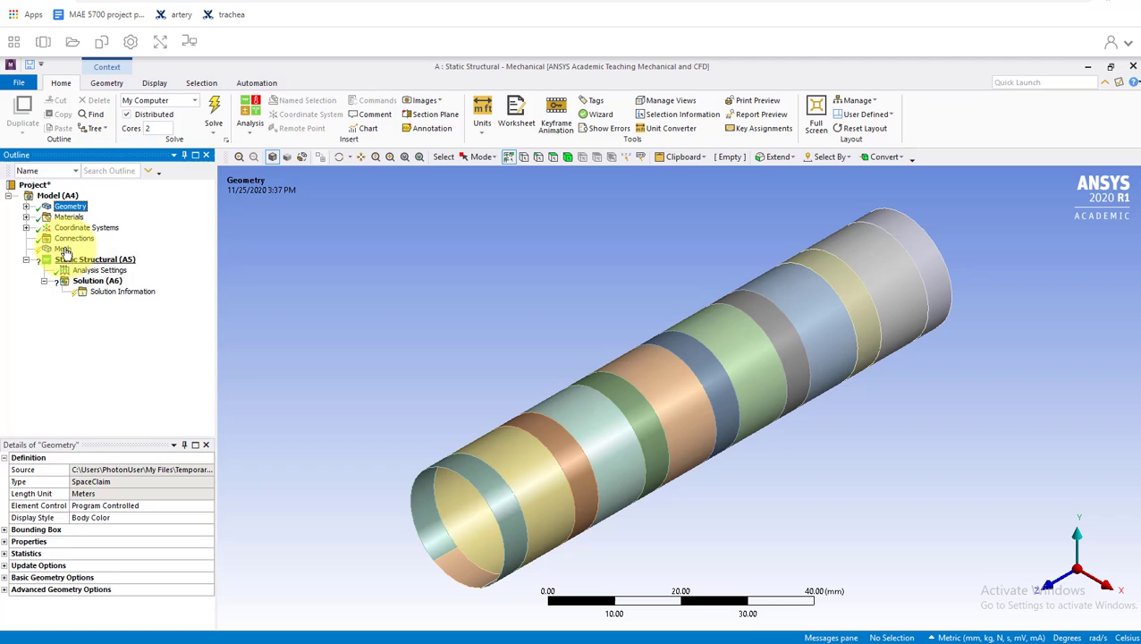
right_click(63, 248)
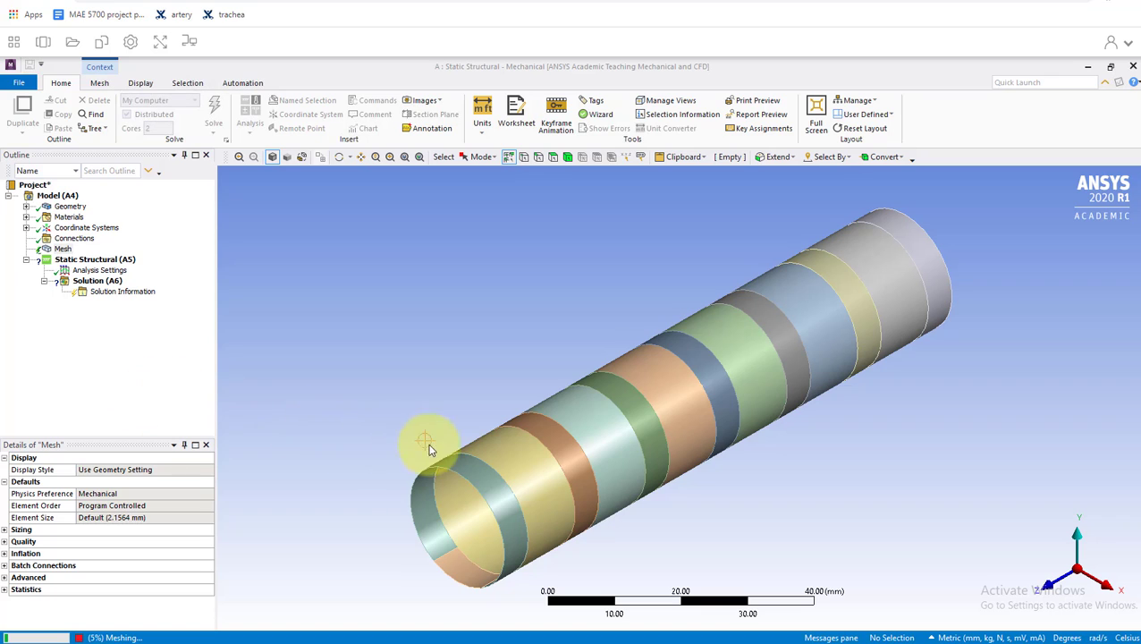
click(519, 465)
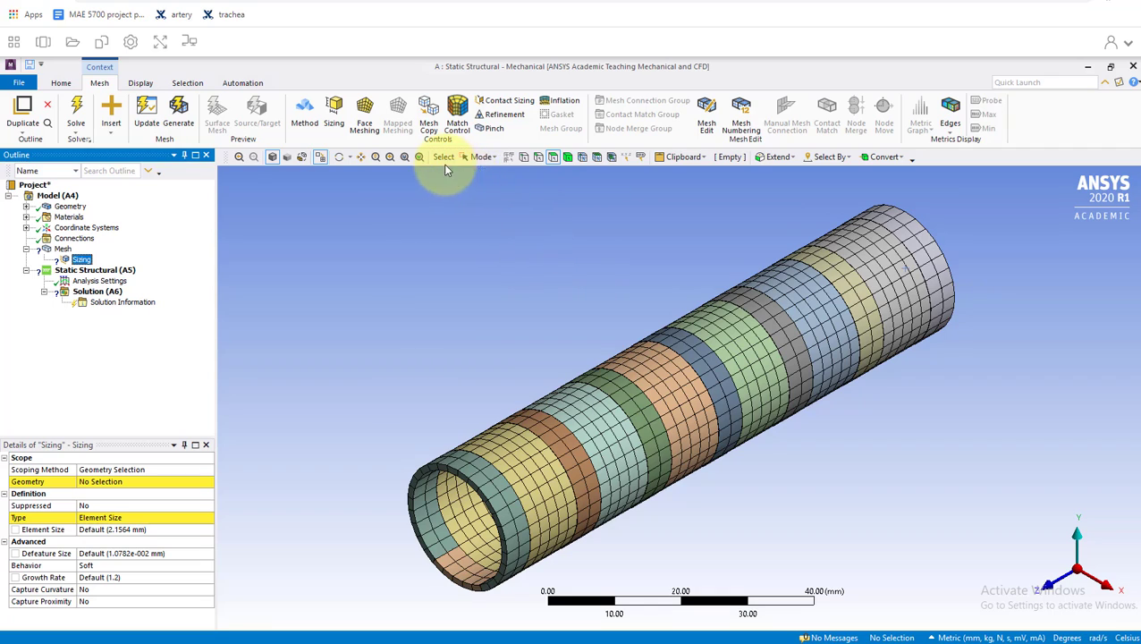
mouse_move(492, 193)
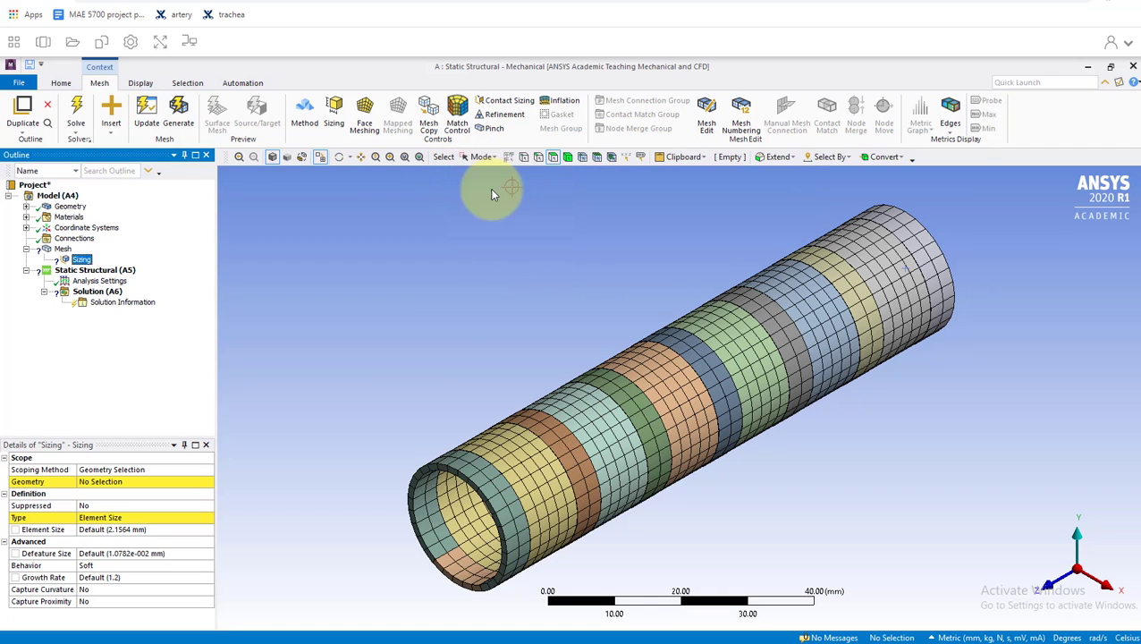
- Apply a 1.5 mm element-size face sizing to all 20 trachea faces
drag(501, 189, 773, 340)
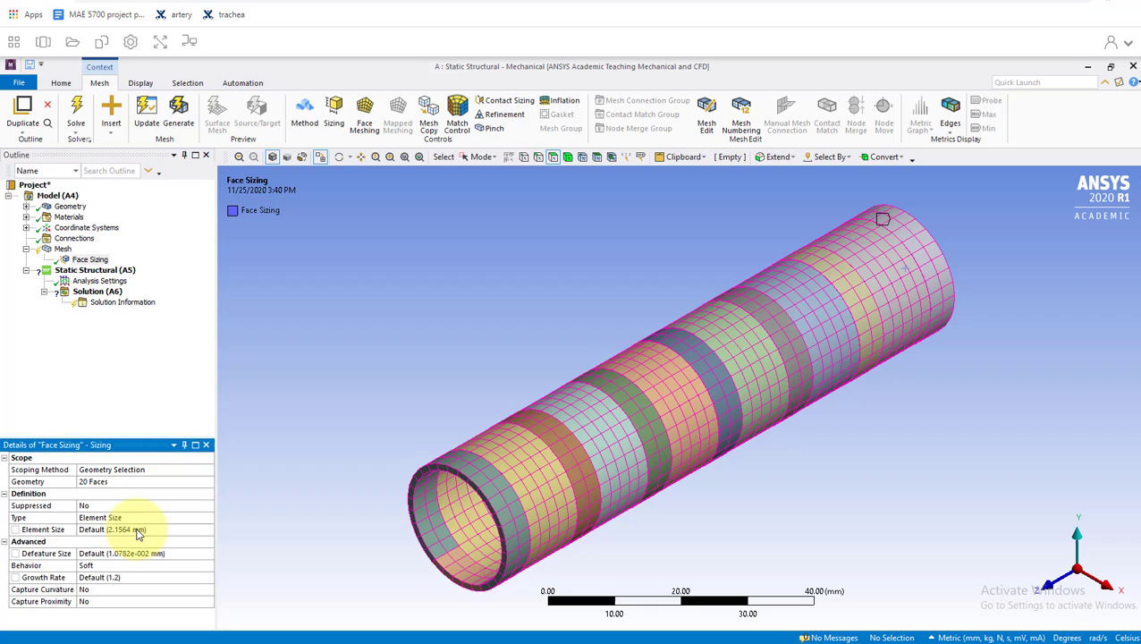
click(143, 530)
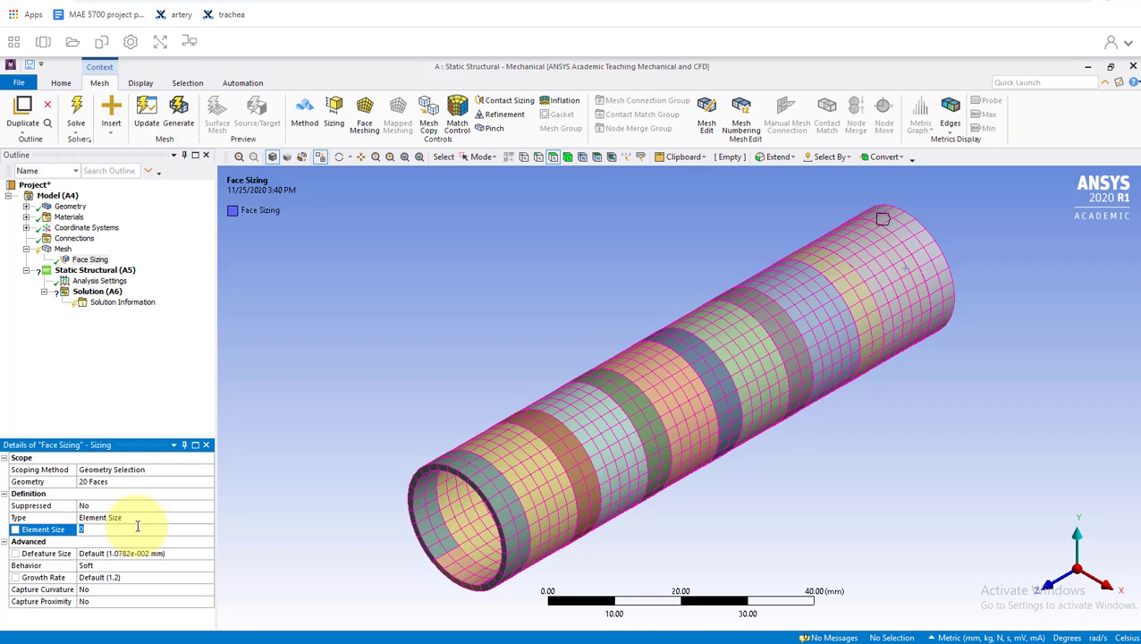
text(1.5 mm)
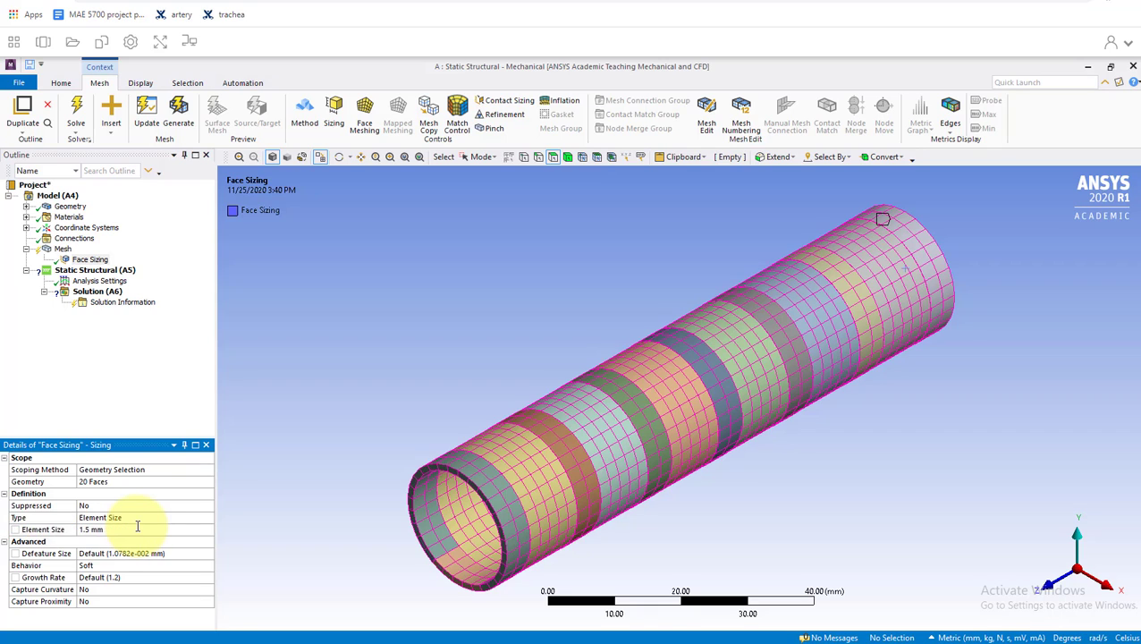
right_click(63, 248)
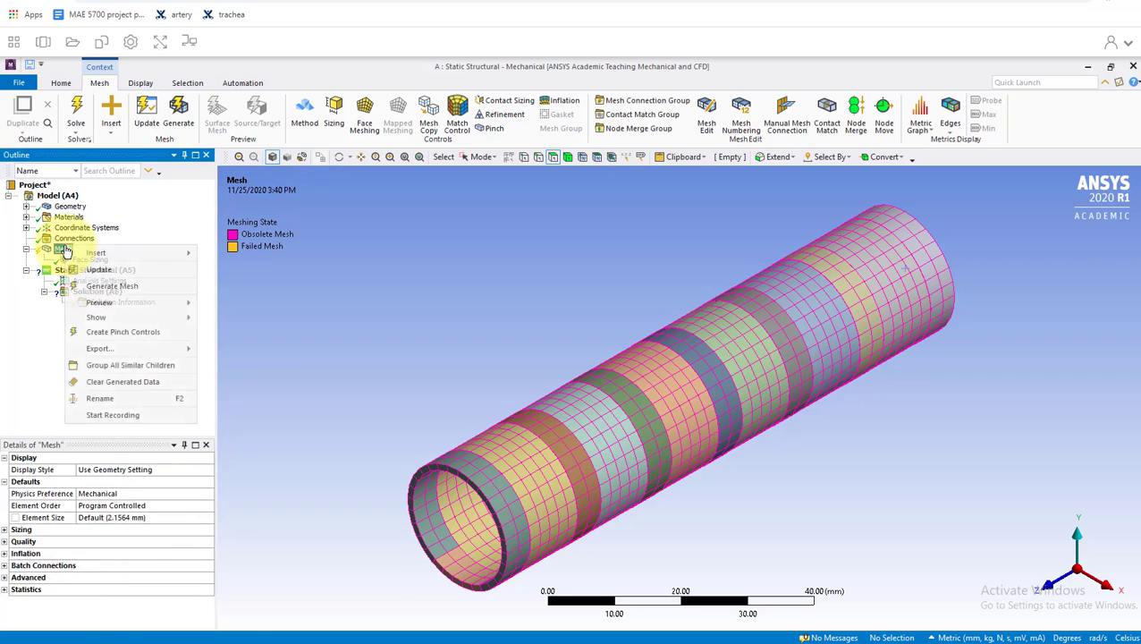
- Regenerate the mesh with the 1.5 mm sizing and show the project Info page
click(111, 286)
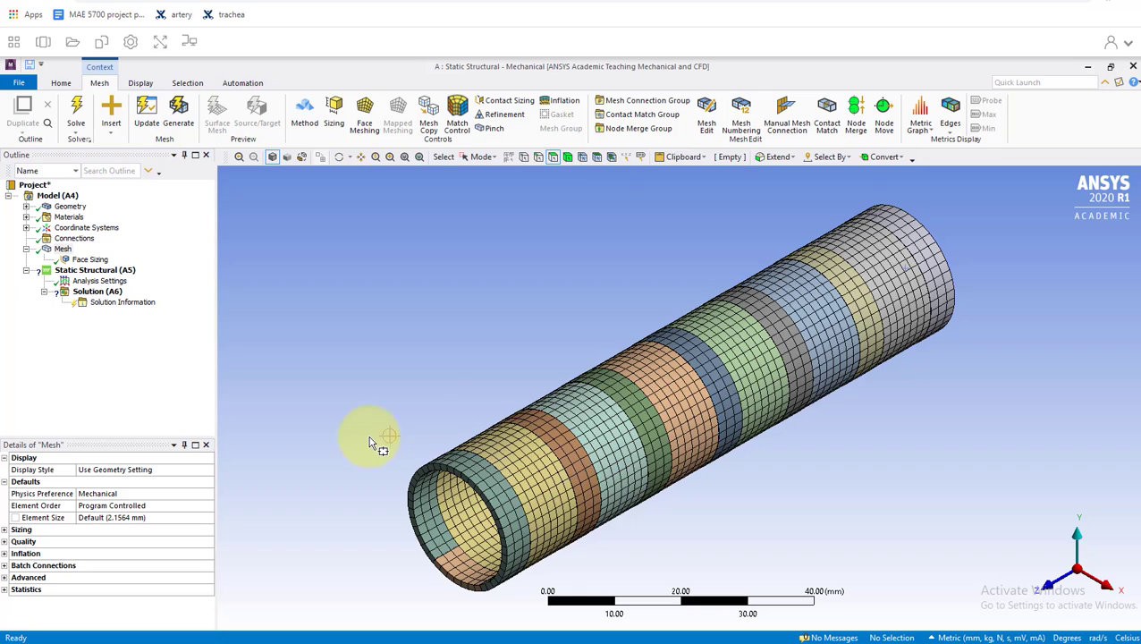
click(18, 83)
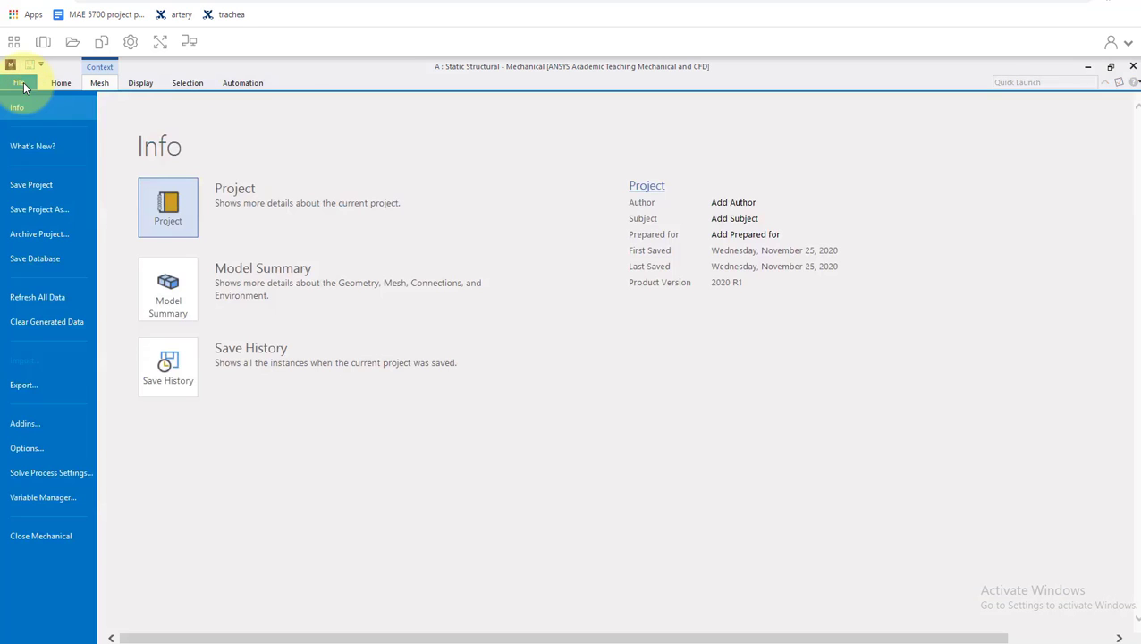